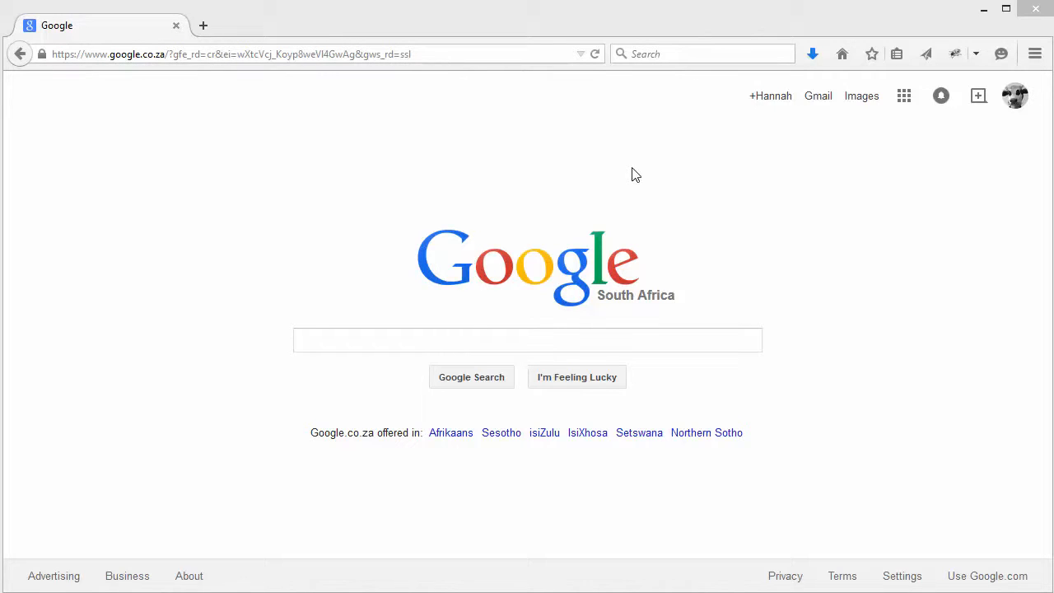
Step: Navigate the browser to docs.google.com to reach the Google Docs home
click(329, 52)
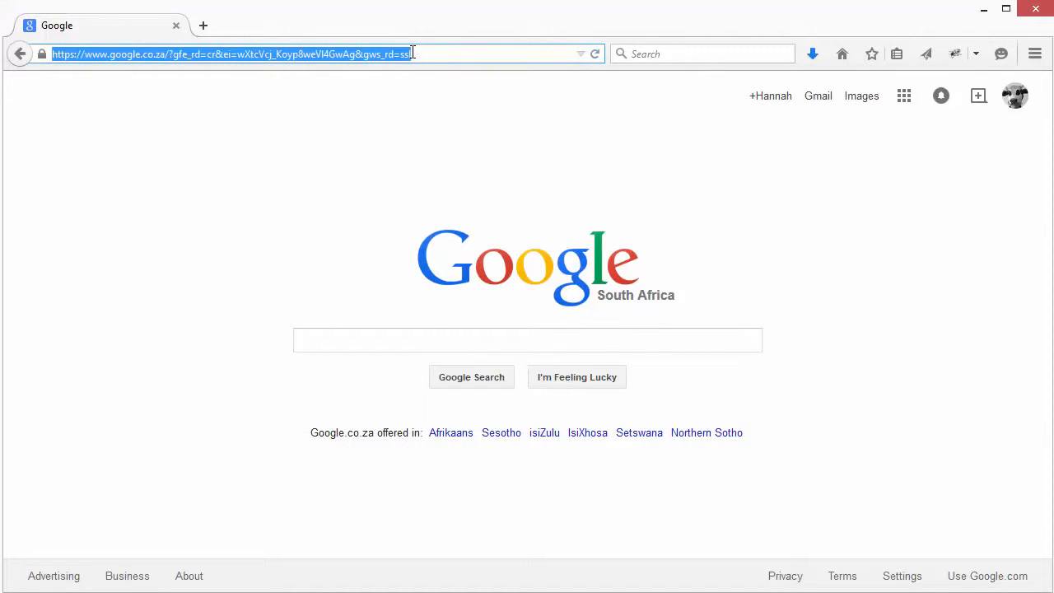
text(docs.google.com/)
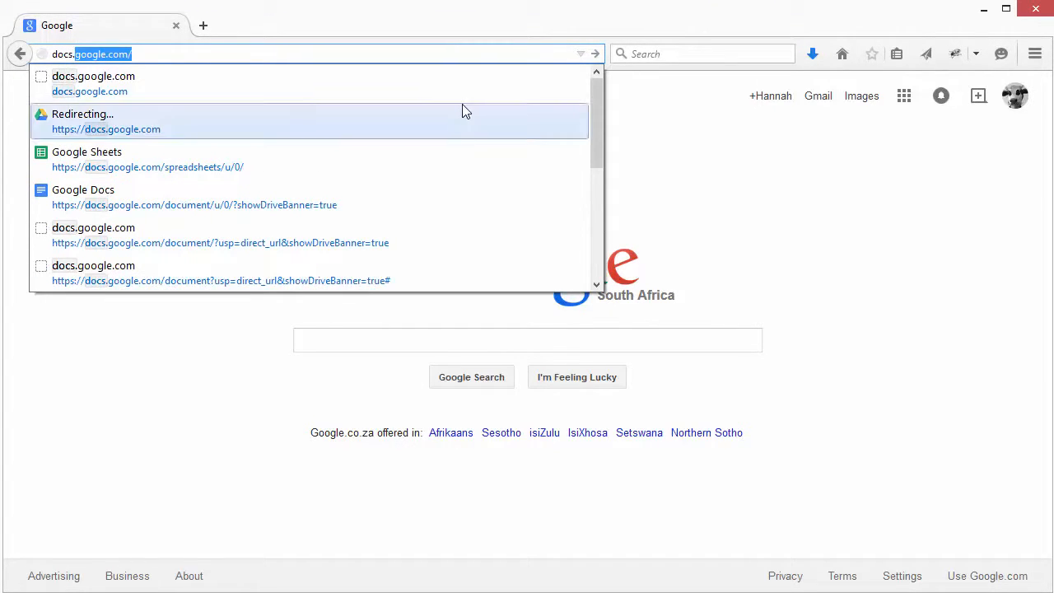
mouse_move(535, 196)
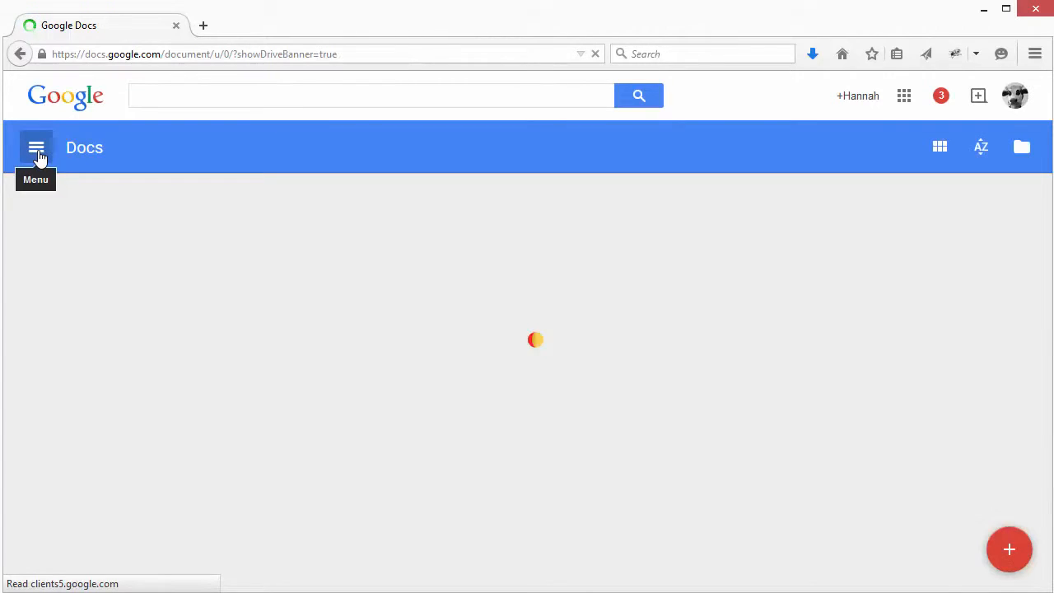
Step: Start a new blank untitled spreadsheet from the Google apps menu via Sheets
click(36, 147)
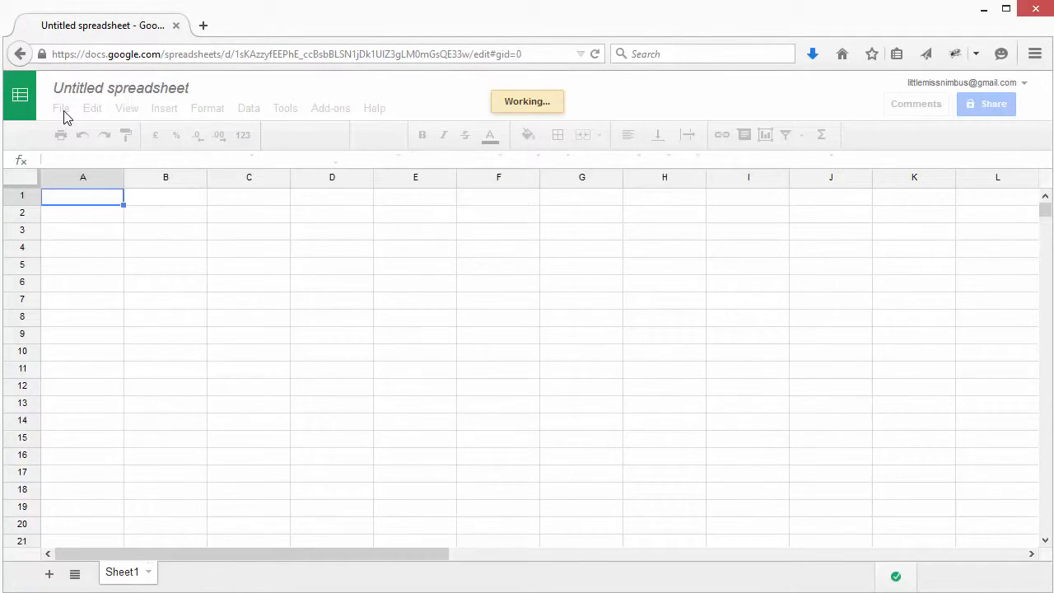
Step: Begin a file import and choose to upload the World Bank Data 2009 workbook from the computer
click(60, 109)
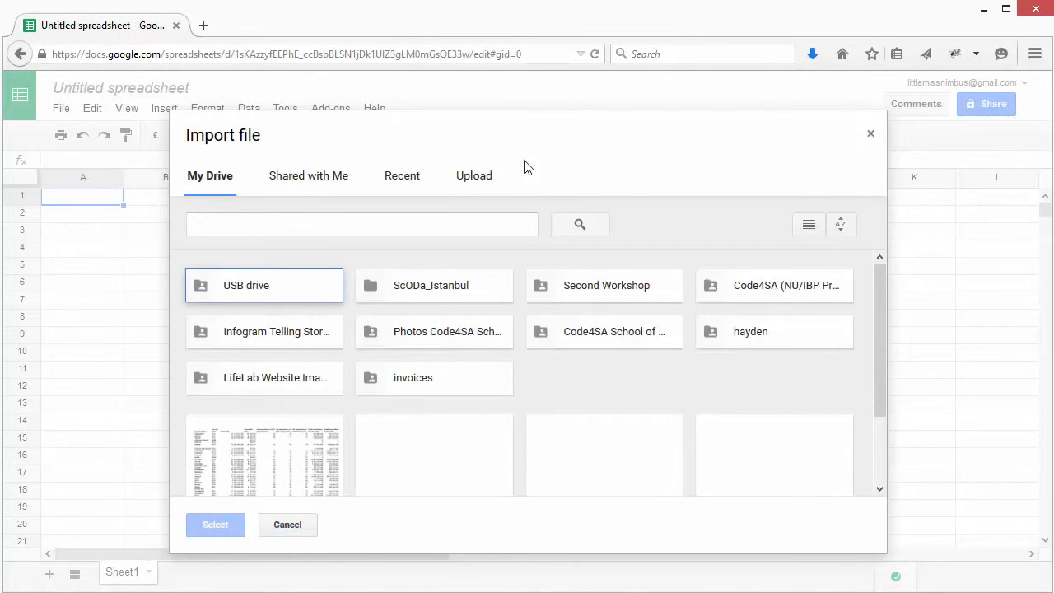
click(472, 174)
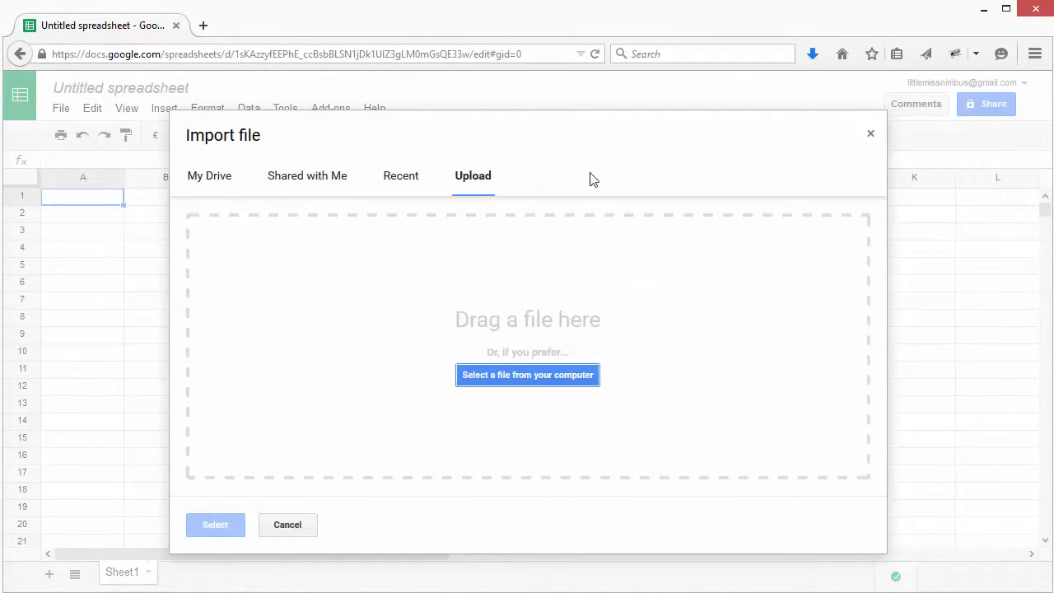
click(527, 376)
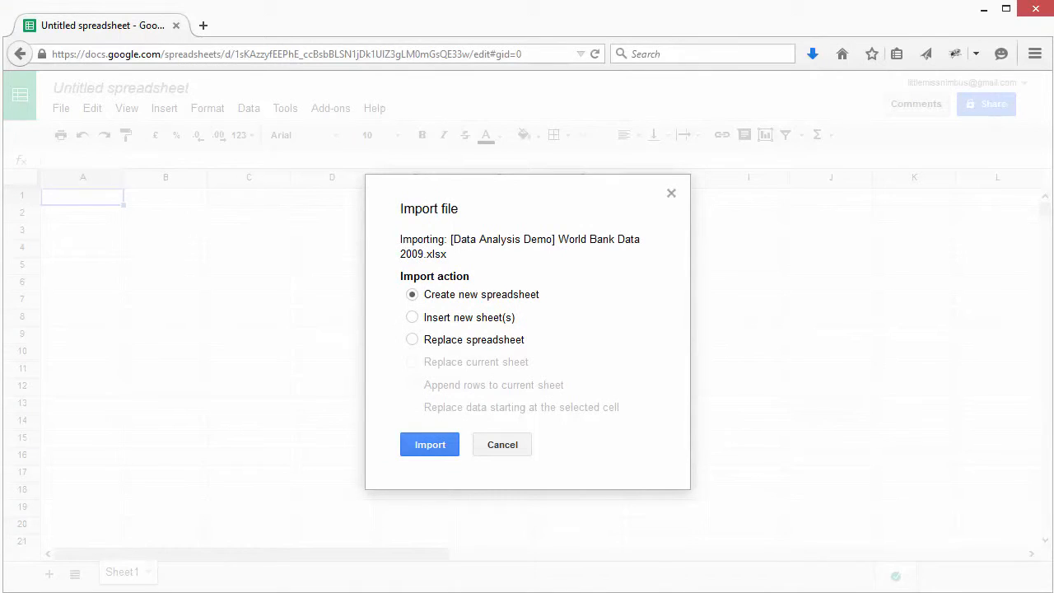
mouse_move(514, 273)
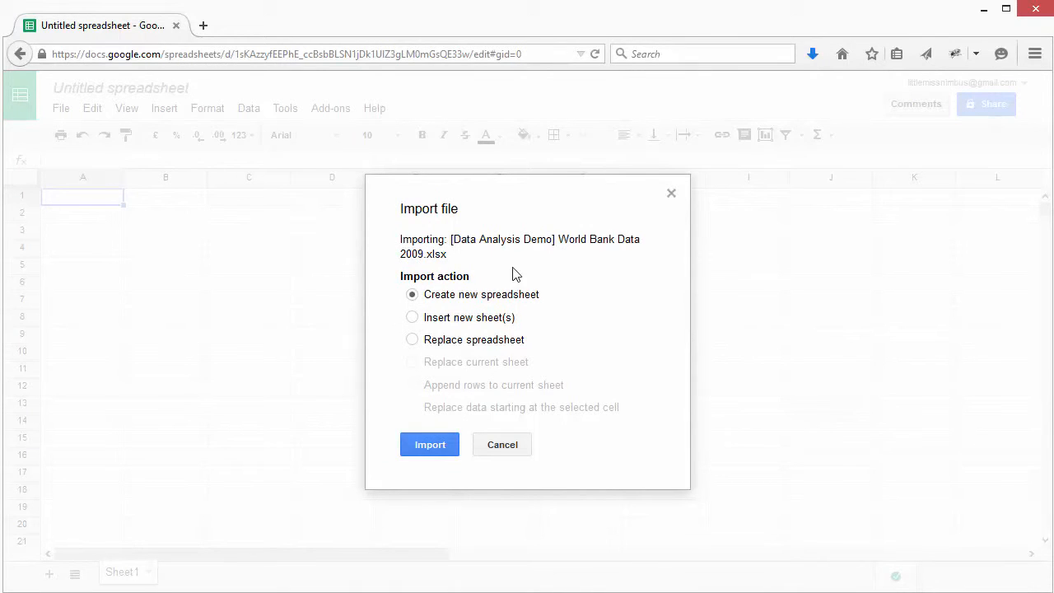
mouse_move(429, 328)
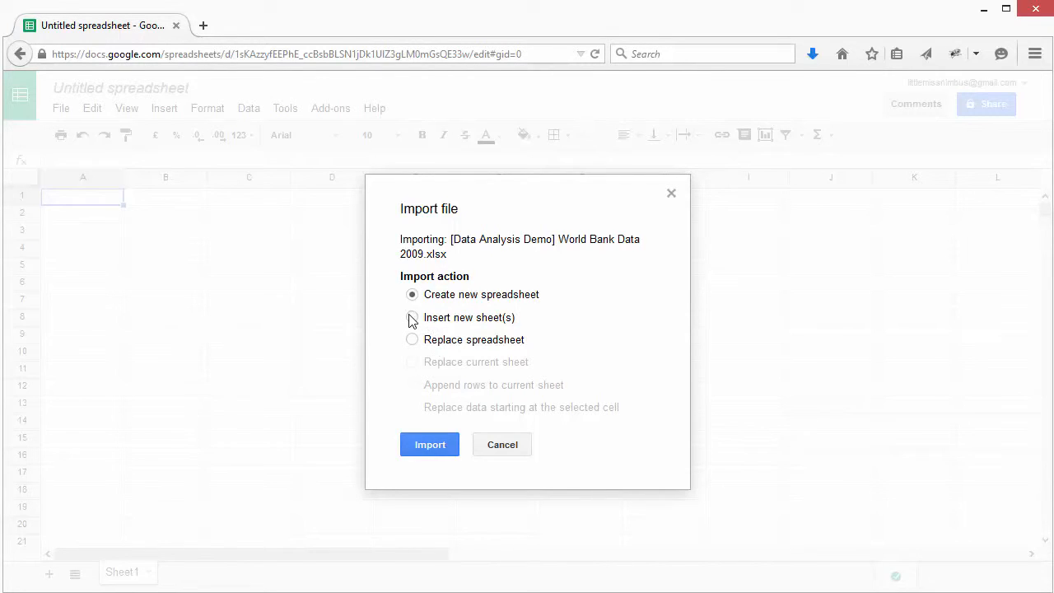
Step: Import the workbook as new sheet(s), adding WB_Heath_2009 next to Sheet1
click(412, 317)
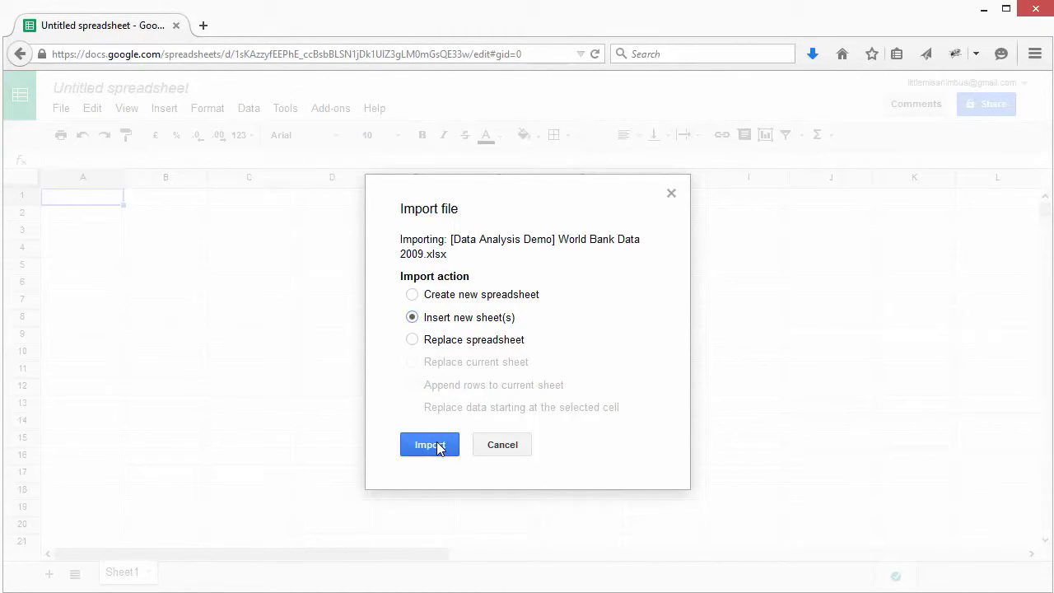
click(428, 445)
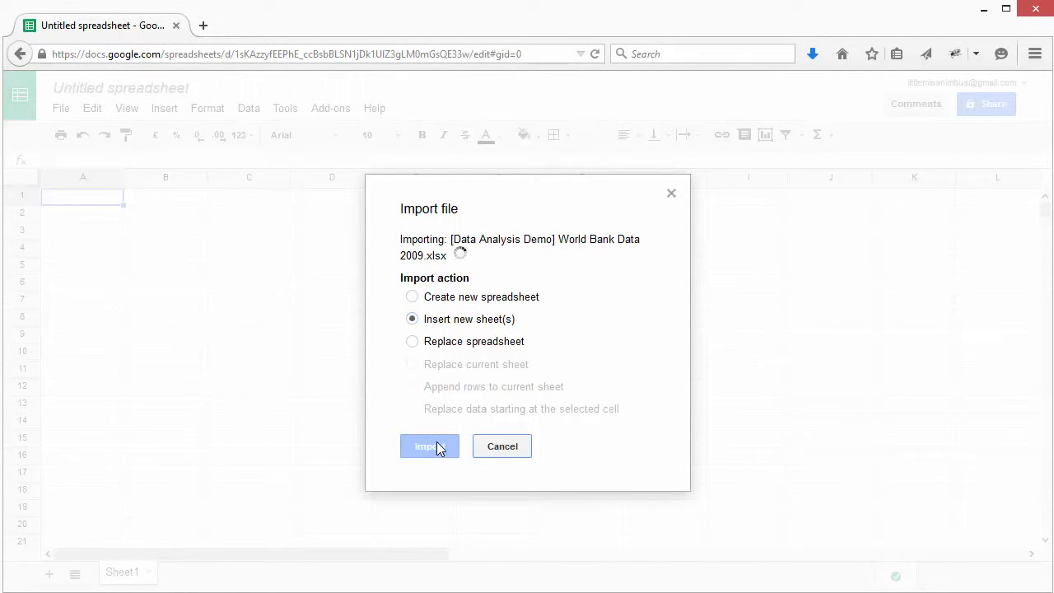
click(428, 445)
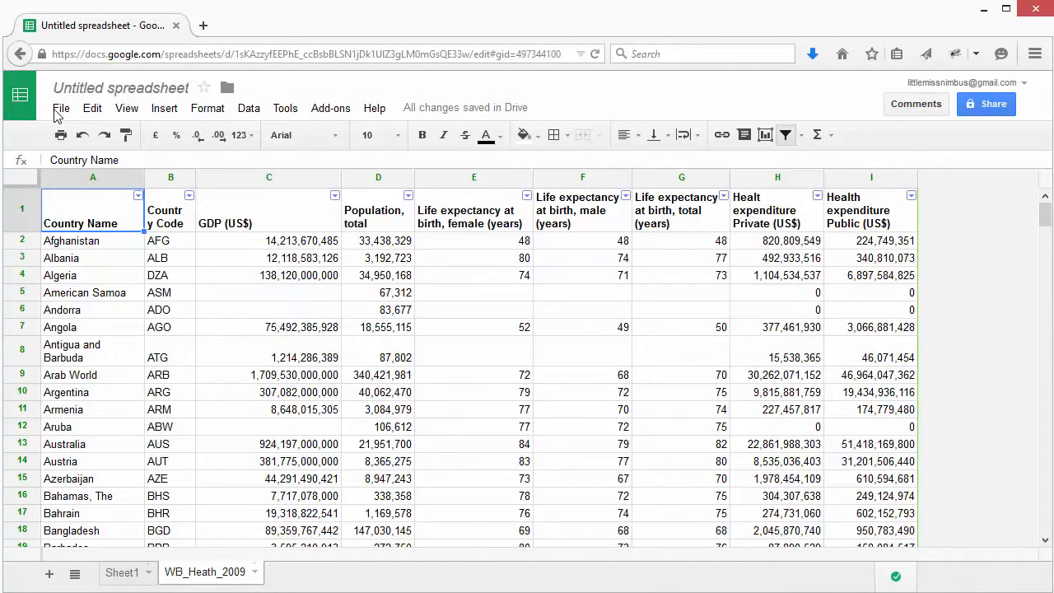
Step: Make a copy of the spreadsheet named 'practice data copy'
click(60, 109)
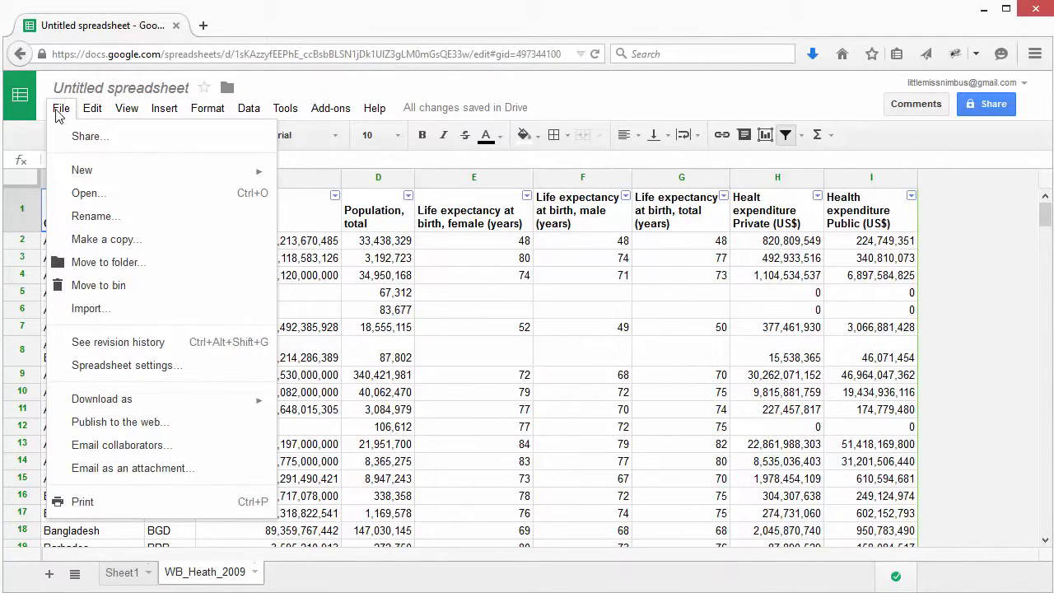
mouse_move(105, 238)
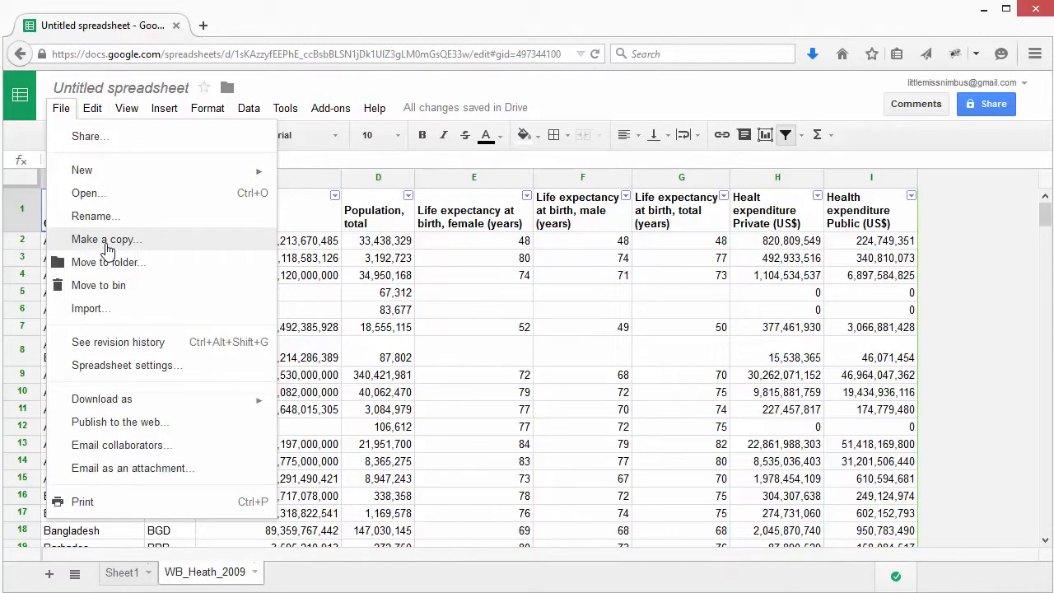
click(106, 239)
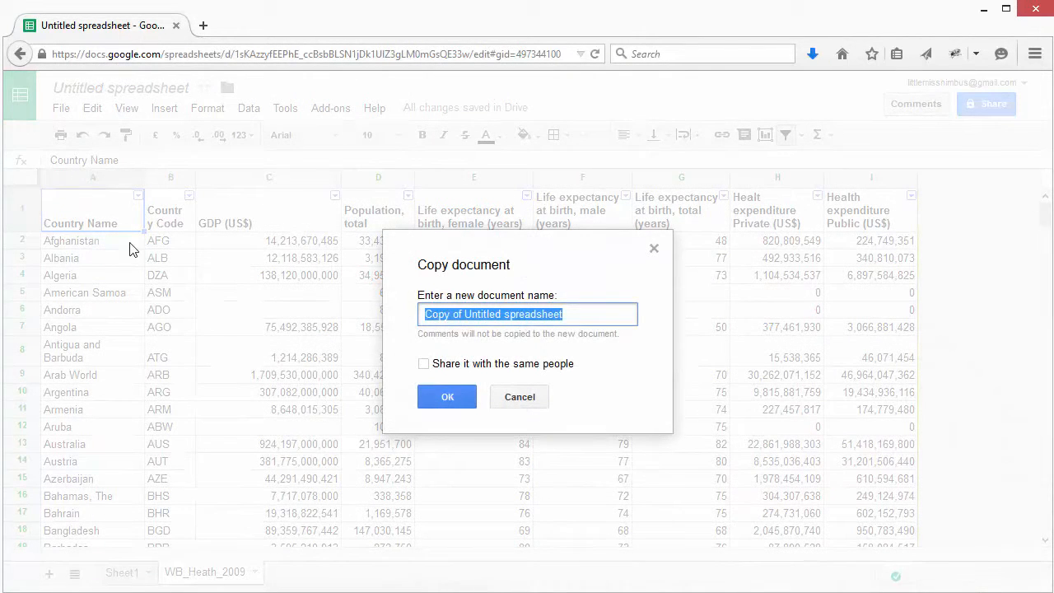
mouse_move(336, 319)
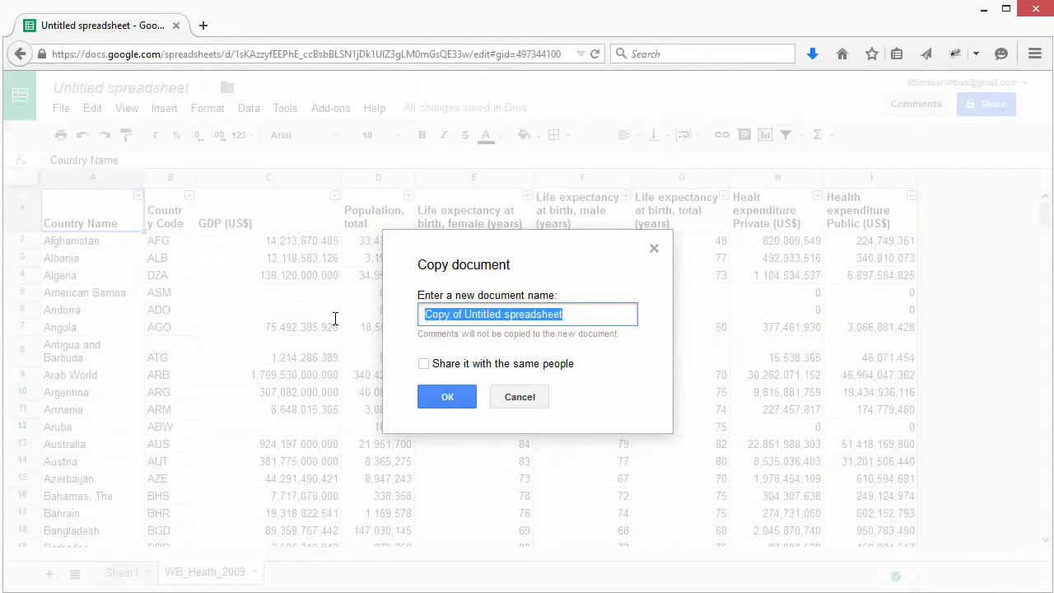
text(practic)
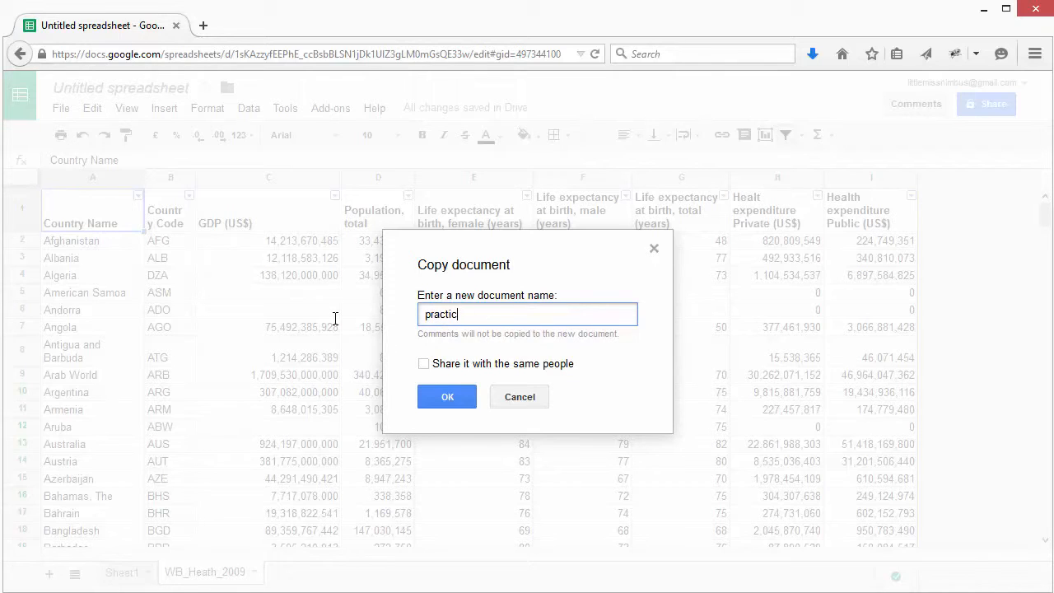
text(e data)
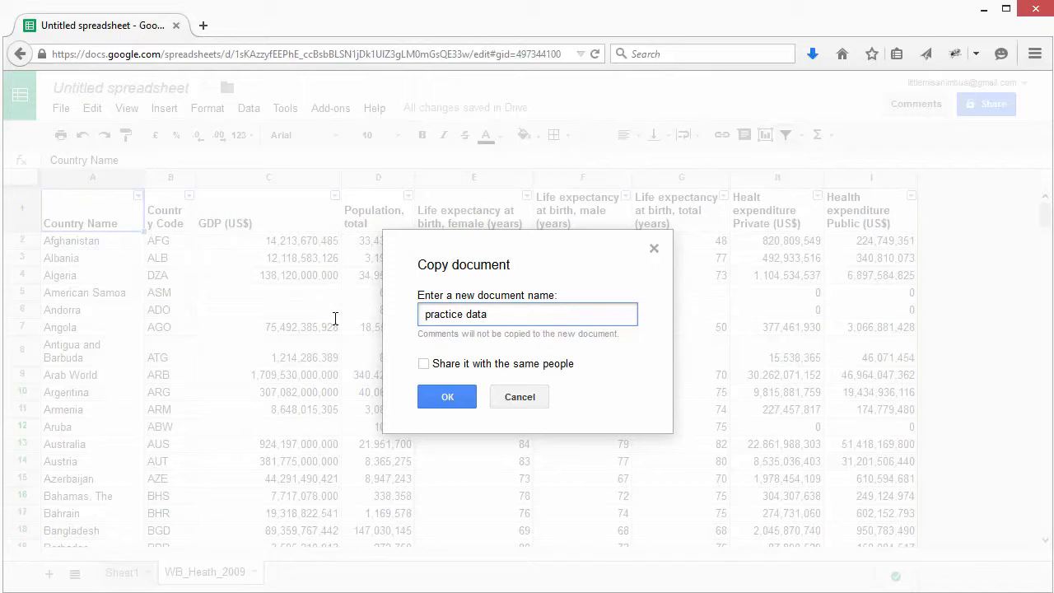
text(copy)
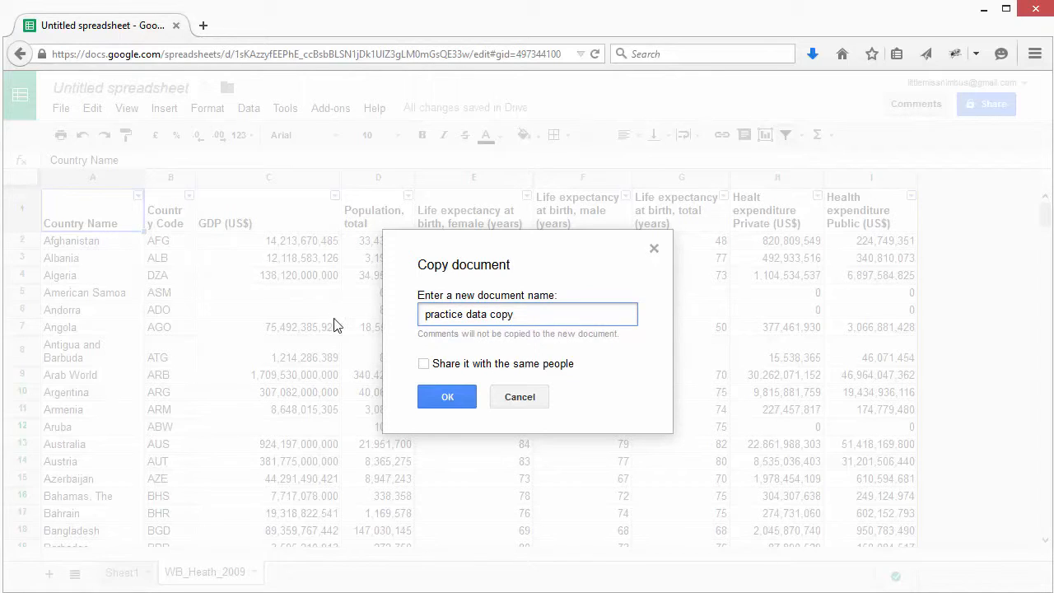
click(447, 395)
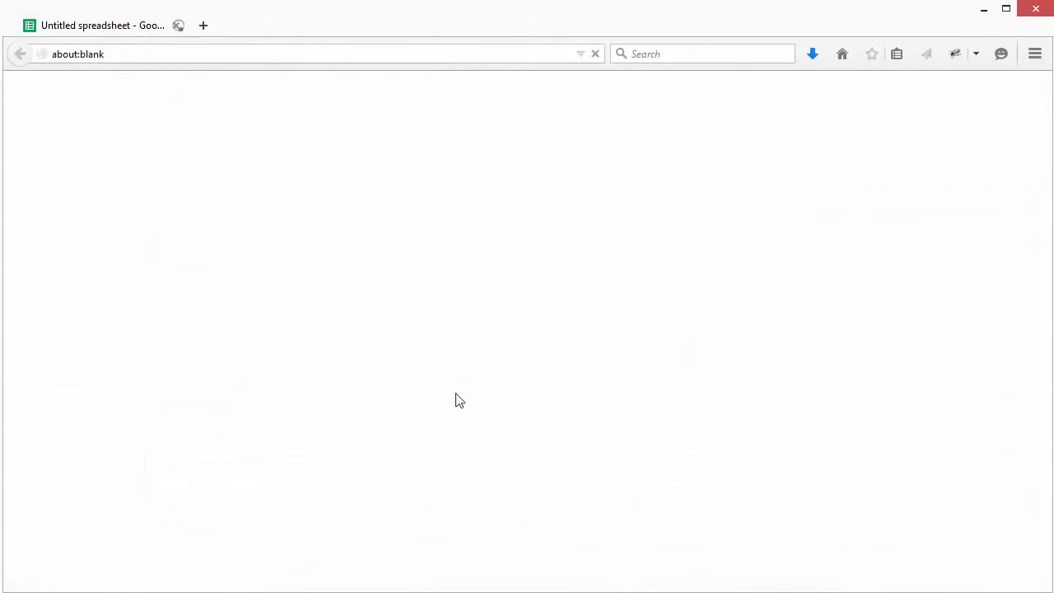
Step: Switch to the 'practice data copy' tab and display its WB_Heath_2009 sheet
click(204, 26)
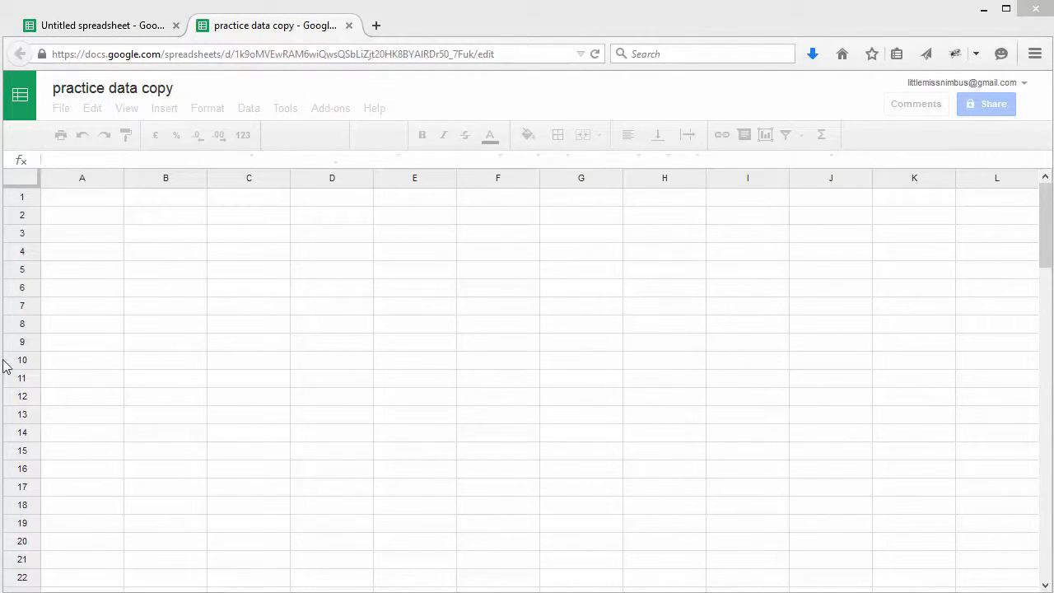
click(592, 53)
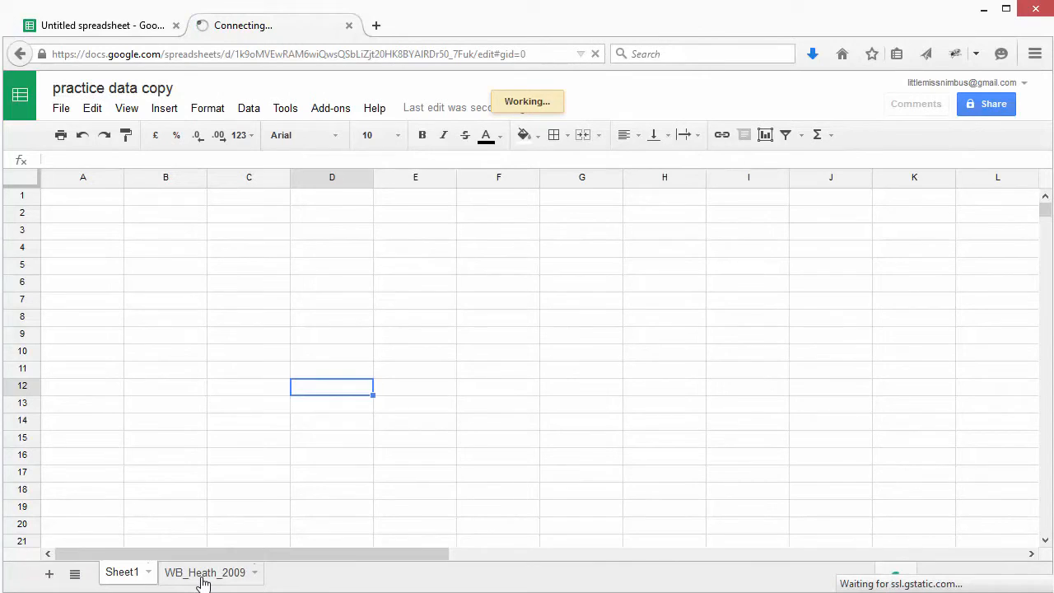
click(204, 573)
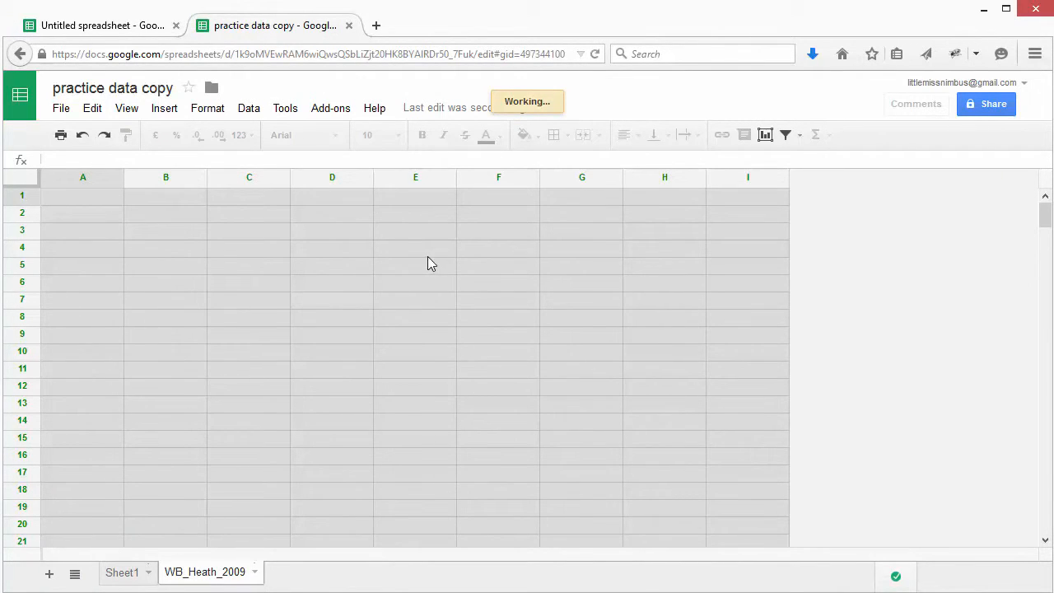